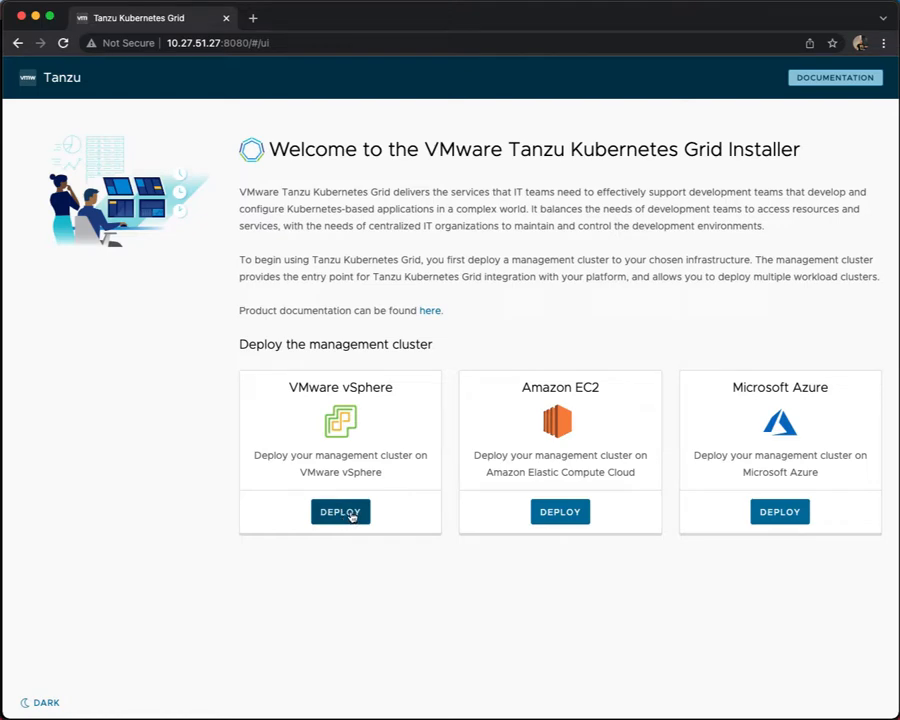
Start a vSphere management cluster deployment from the VMware vSphere card
left_click(340, 512)
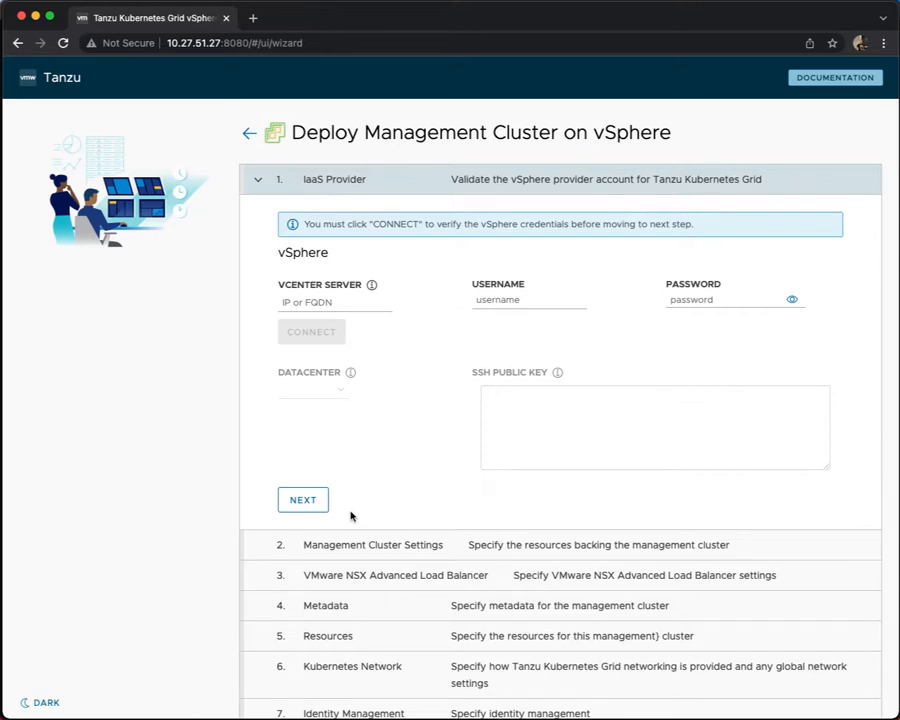
mouse_move(349, 374)
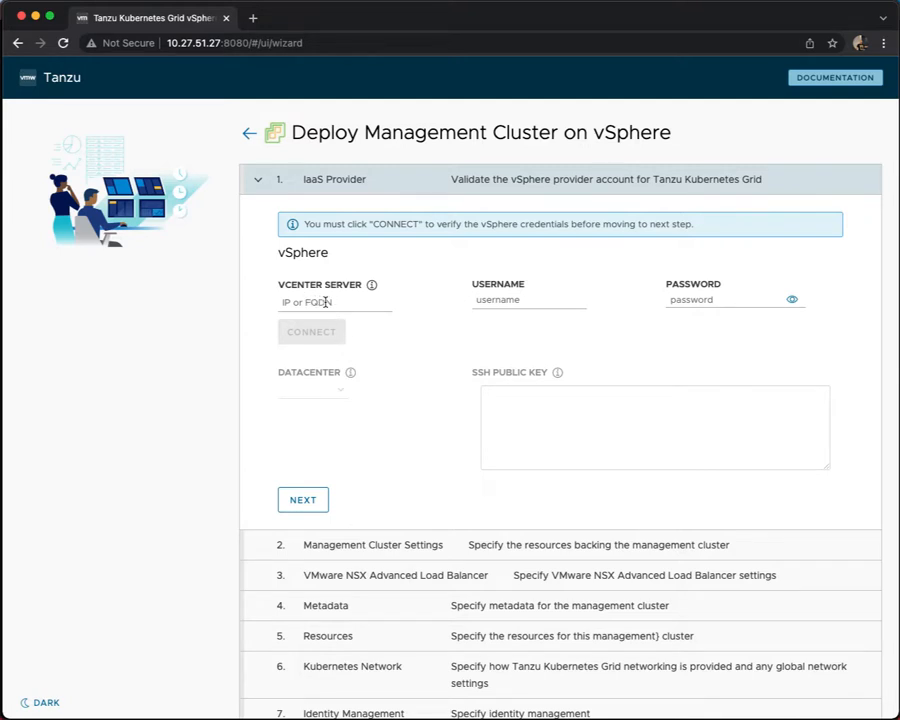
Enter vCenter vcsa-06.rainpole, the administrator vsphere username and password, then connect
left_click(335, 302)
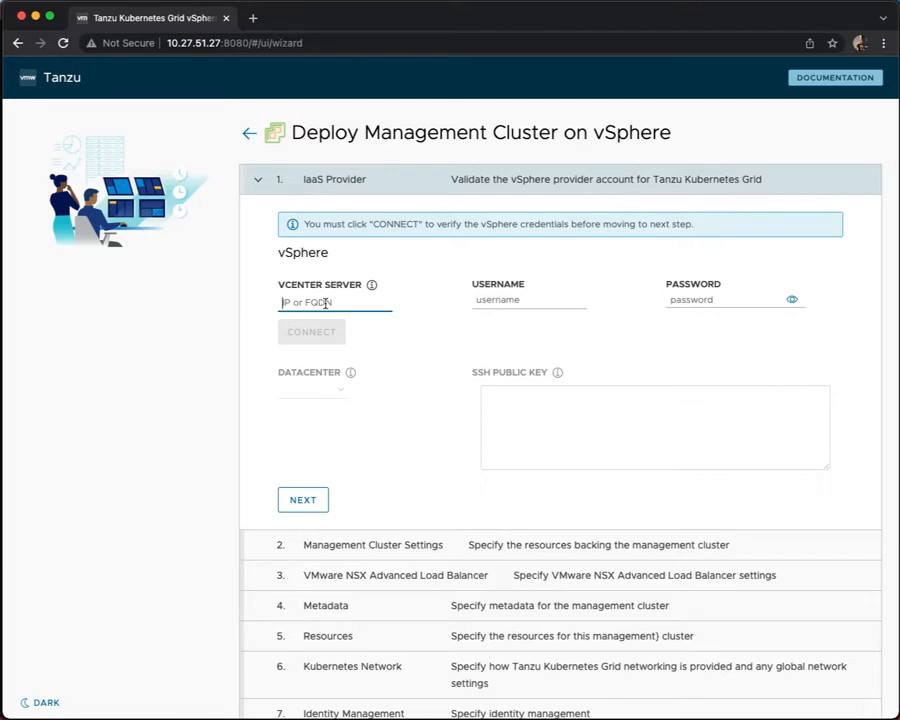
type("vcsa-06")
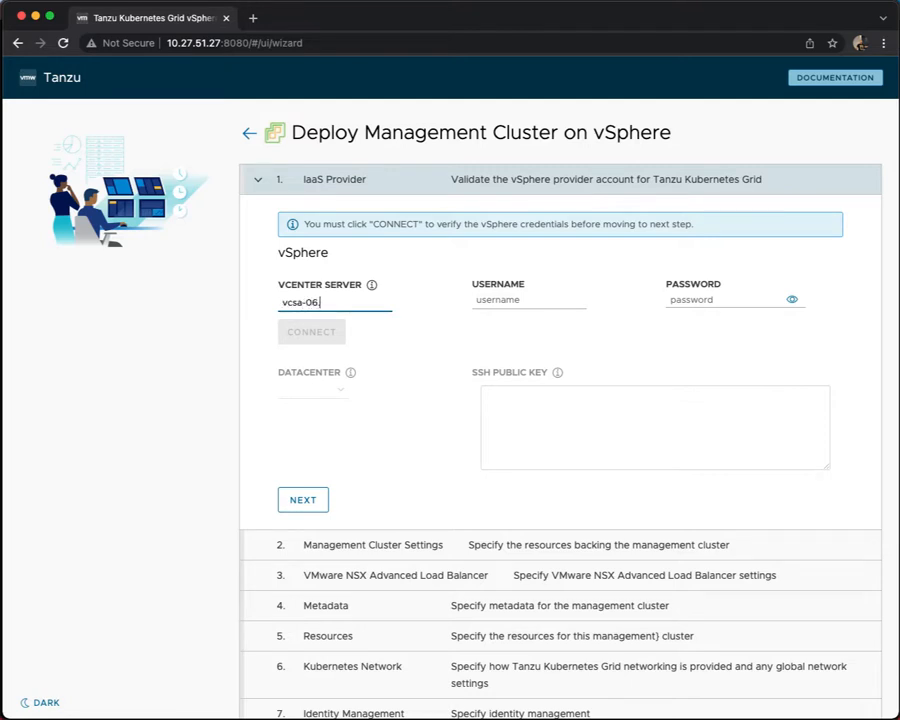
type(".rainpole")
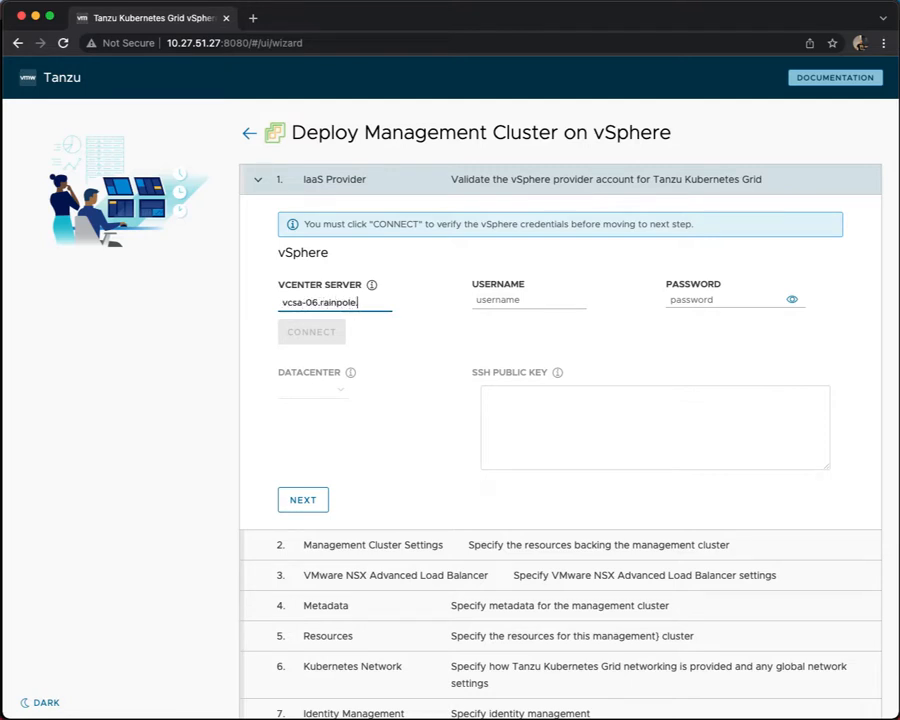
left_click(528, 300)
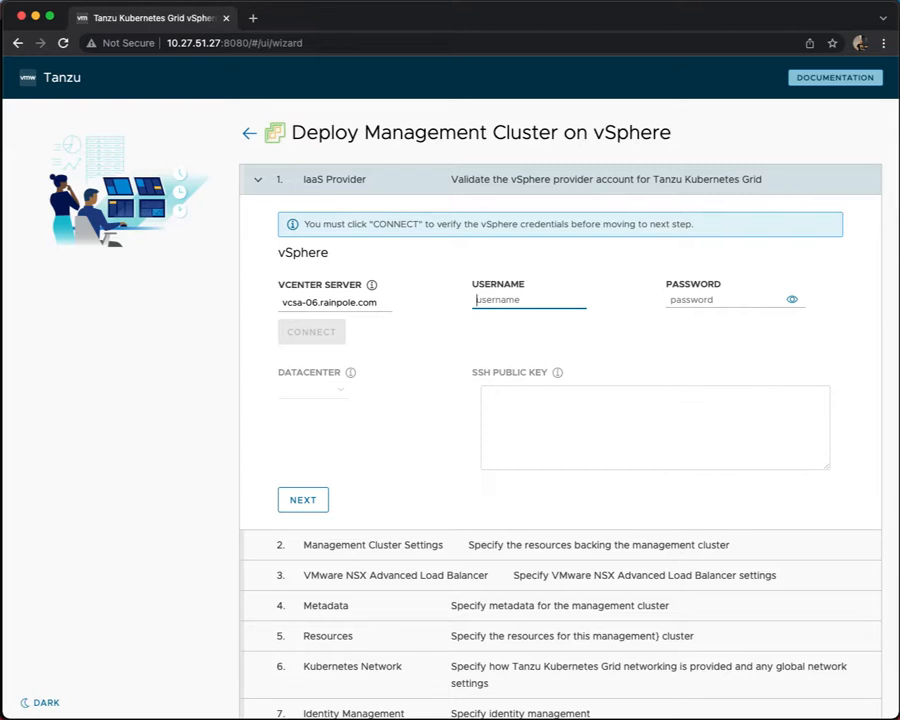
type("administrator@")
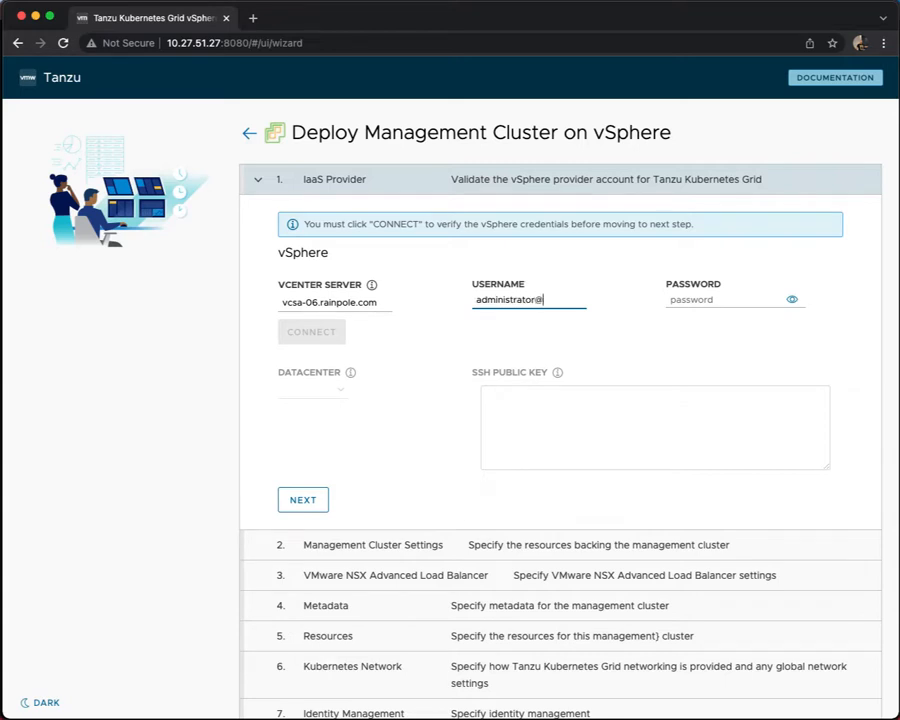
type("vsphere.l")
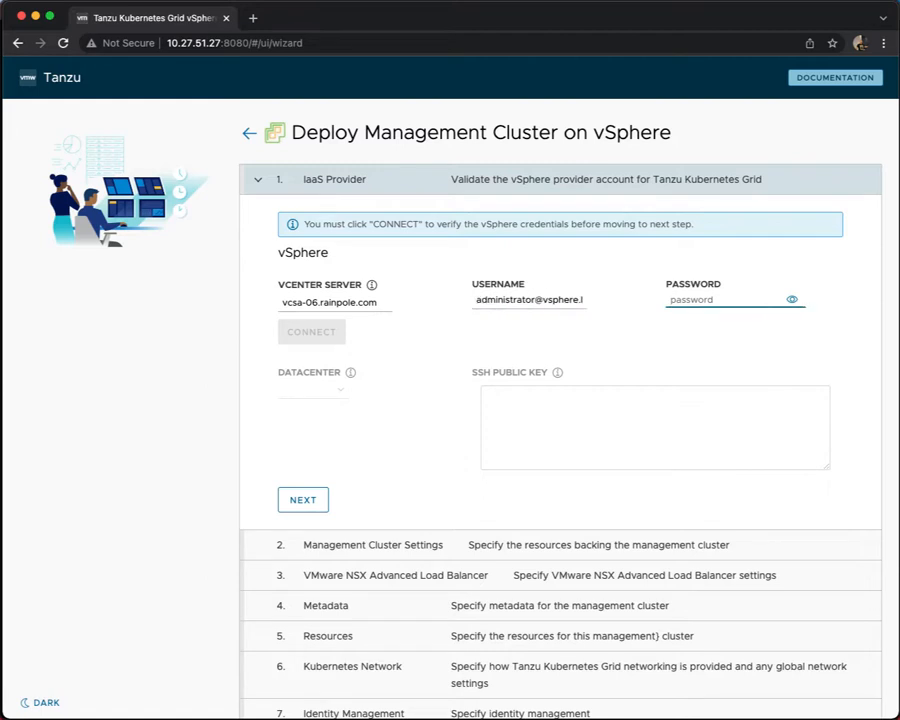
type("password")
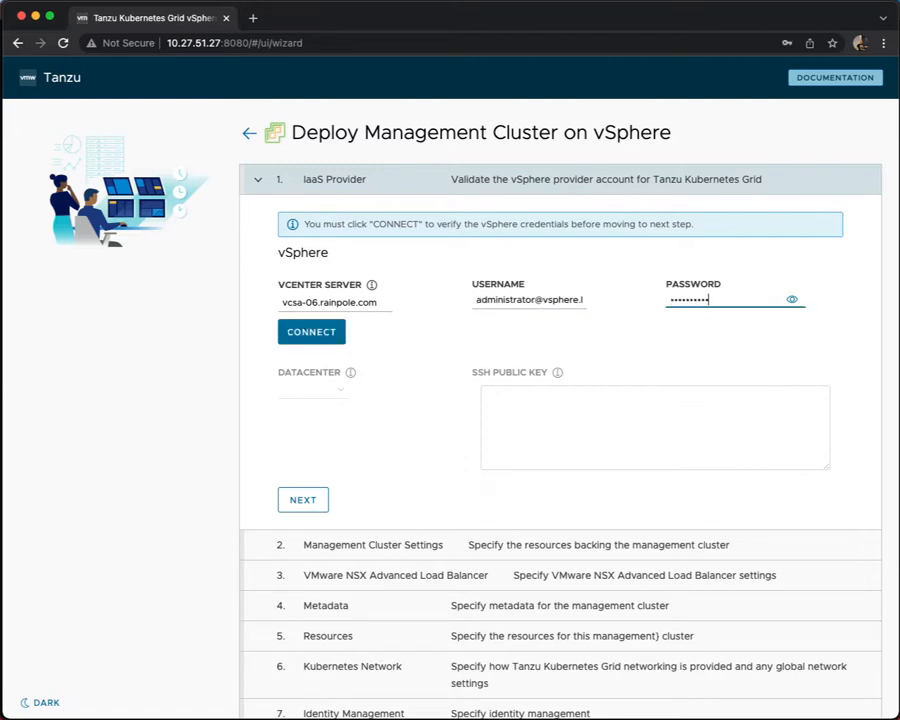
left_click(311, 332)
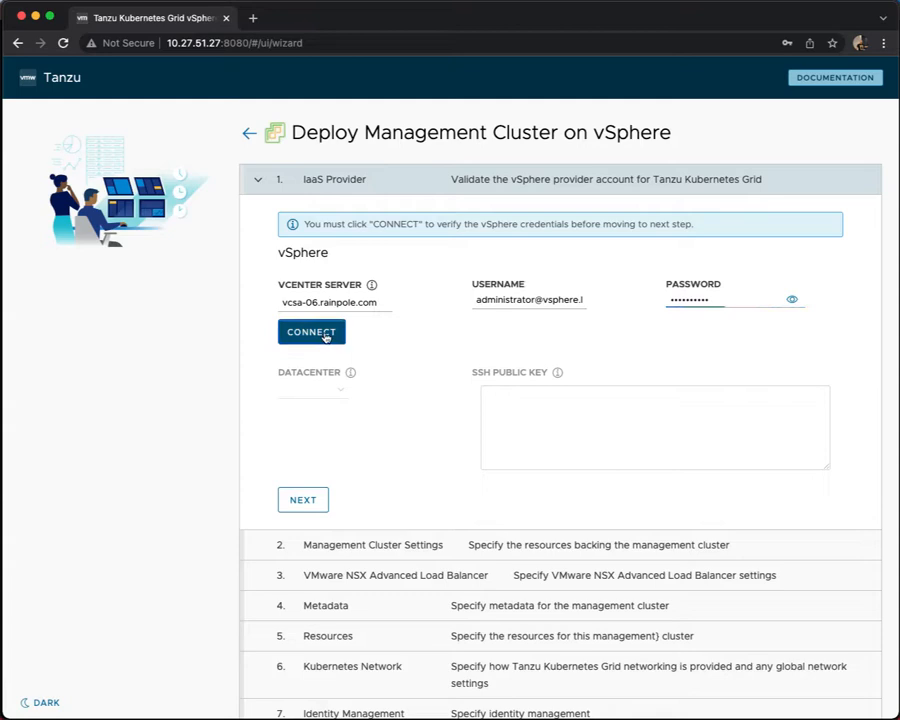
Connect to vCenter, accept the SSL thumbprint, and choose to deploy a TKG management cluster
left_click(311, 332)
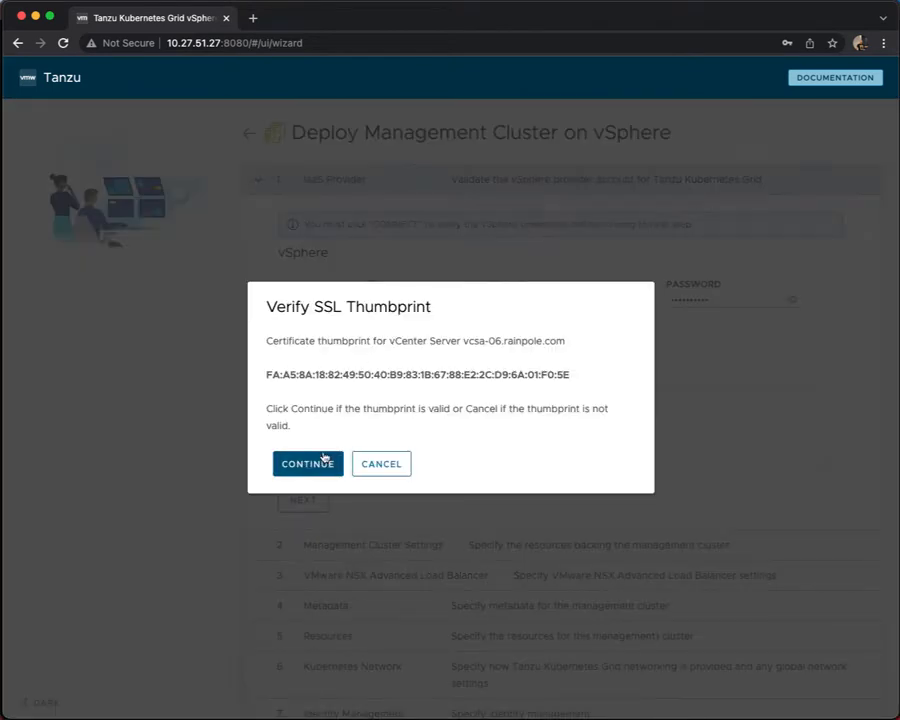
left_click(308, 463)
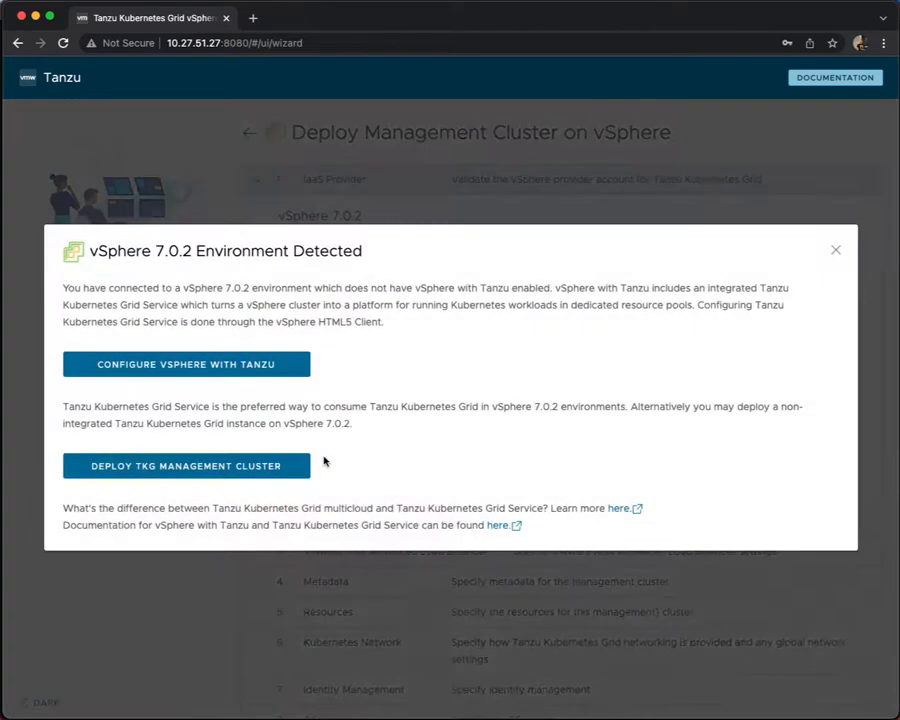
mouse_move(243, 377)
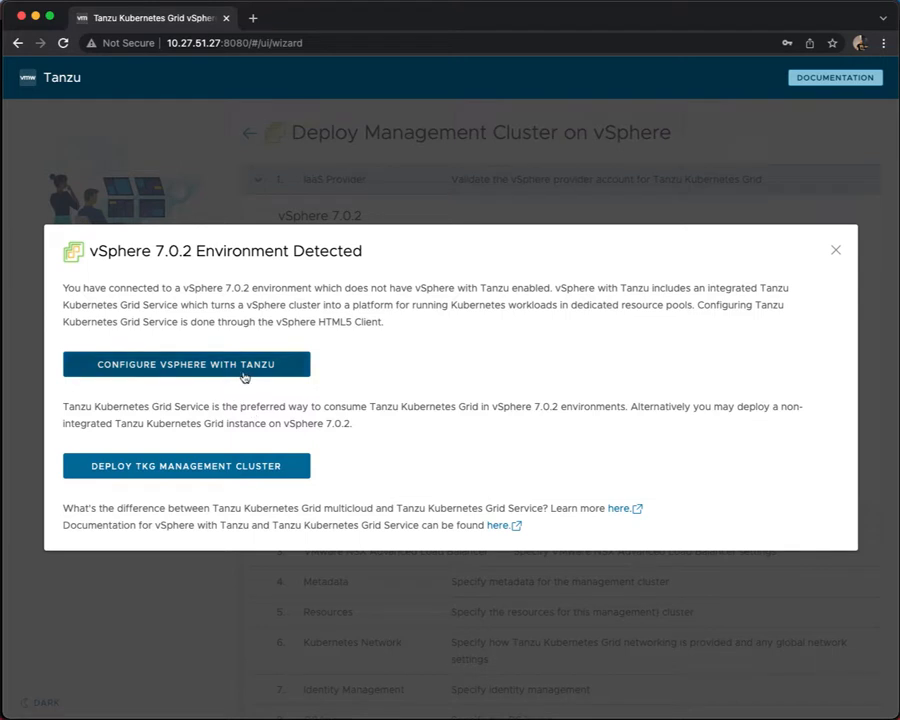
mouse_move(211, 466)
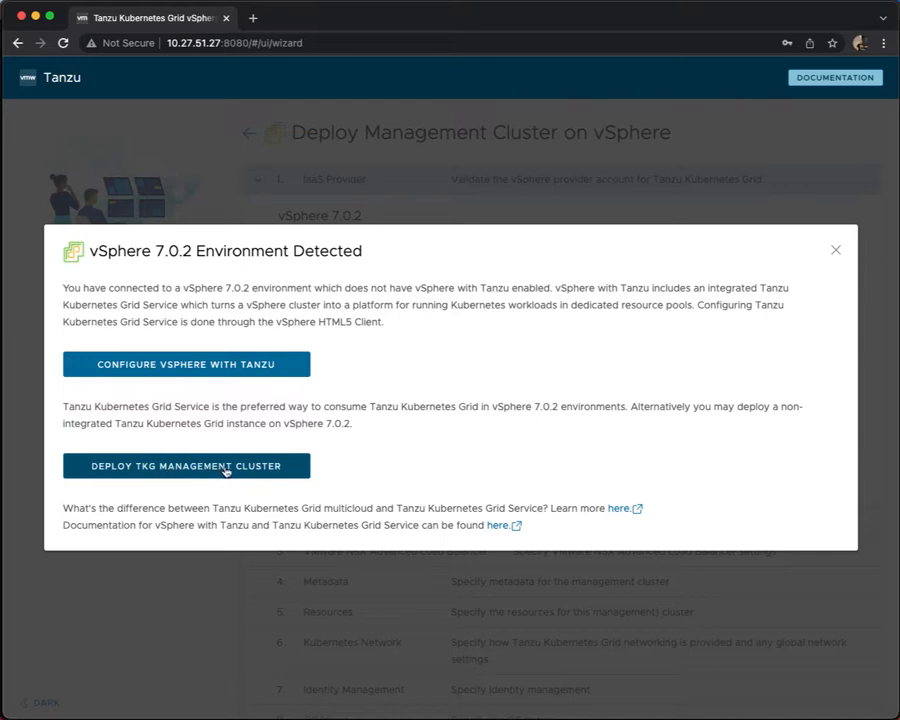
left_click(186, 466)
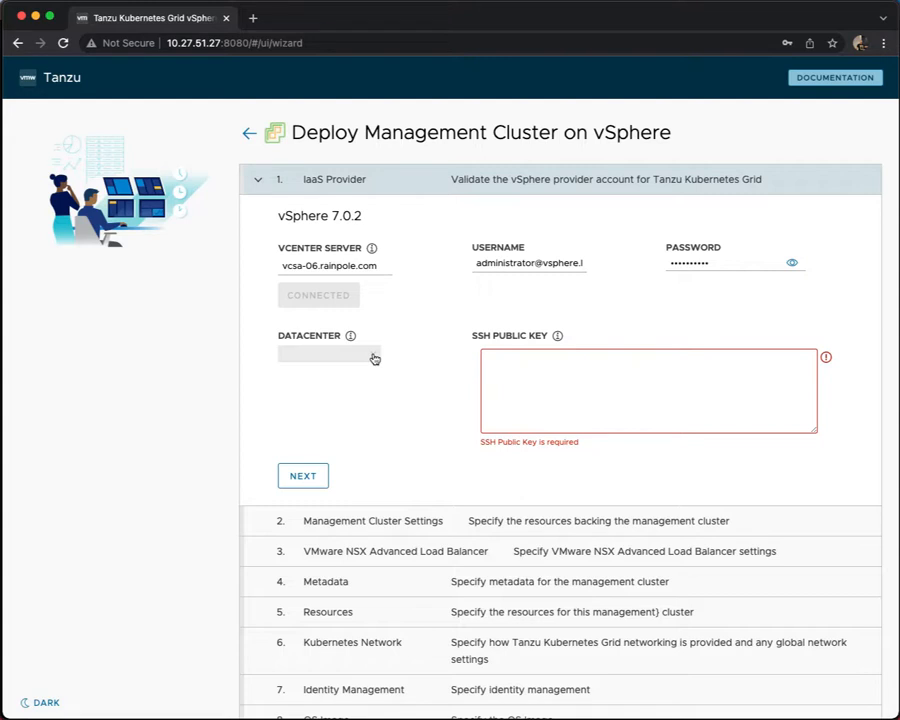
Choose /OCTO-Datacenter from the Datacenter dropdown
left_click(330, 353)
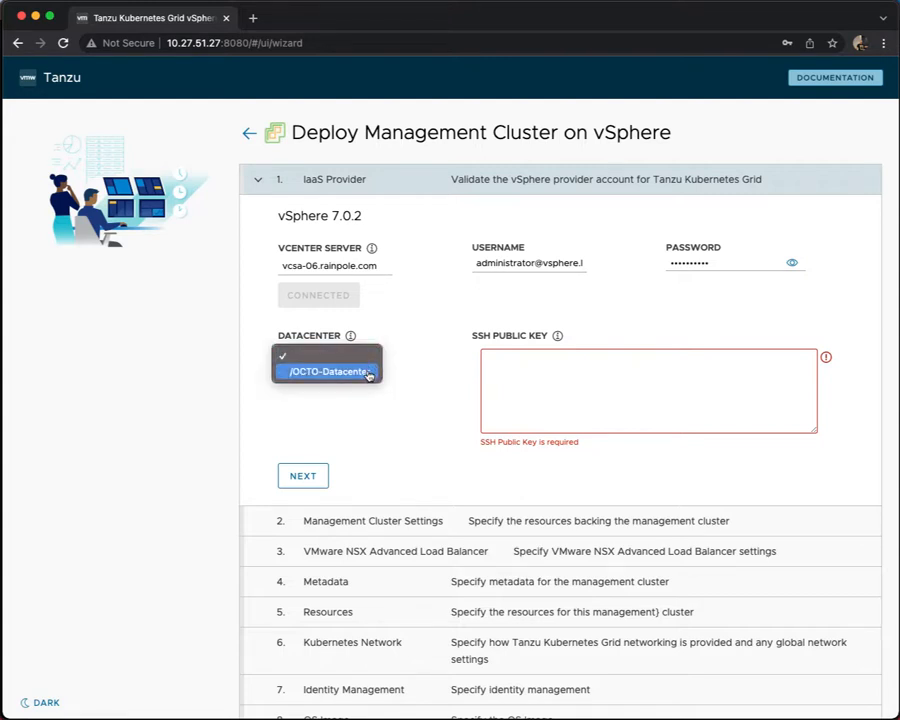
mouse_move(361, 373)
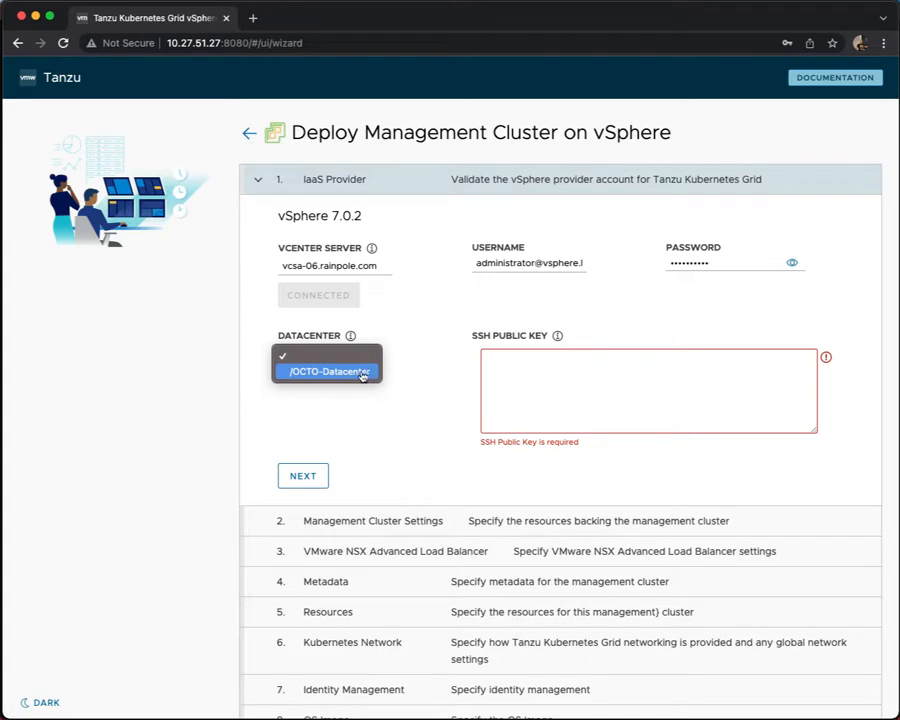
left_click(327, 371)
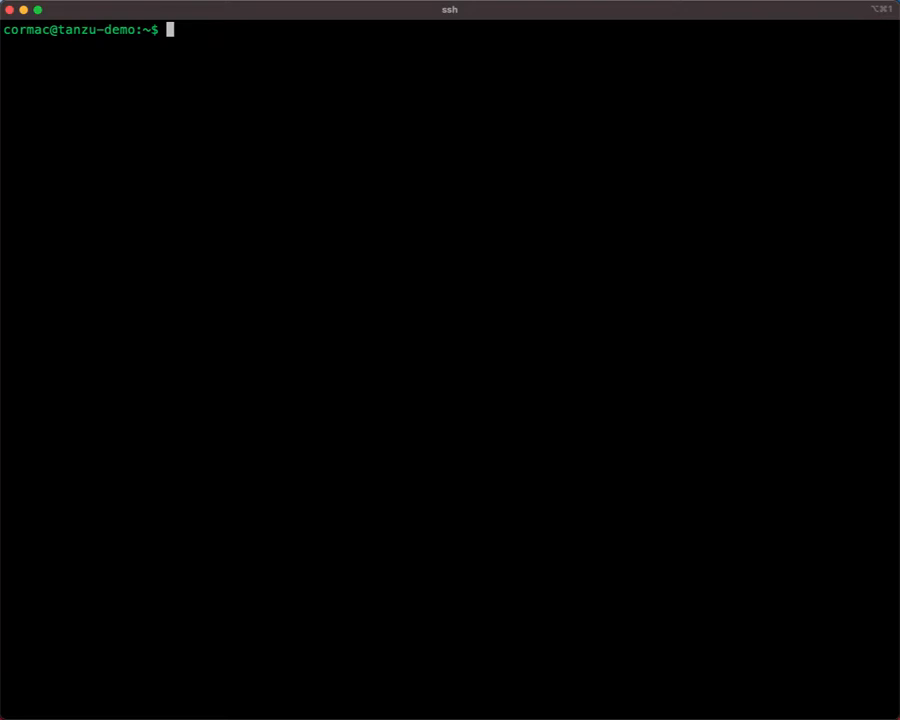
type("ls")
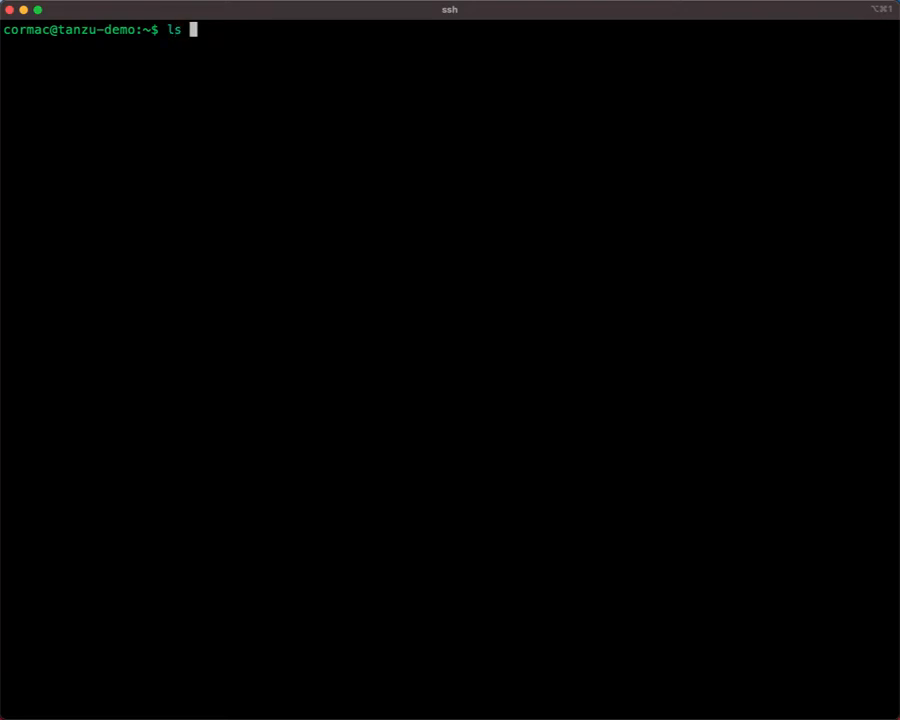
type(".ssh")
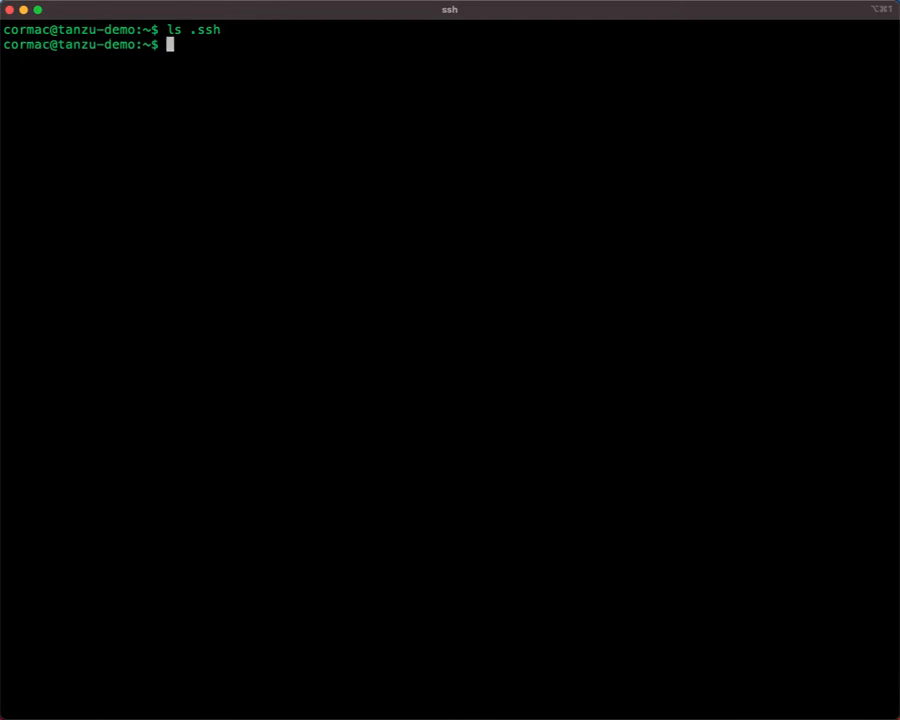
type("echo")
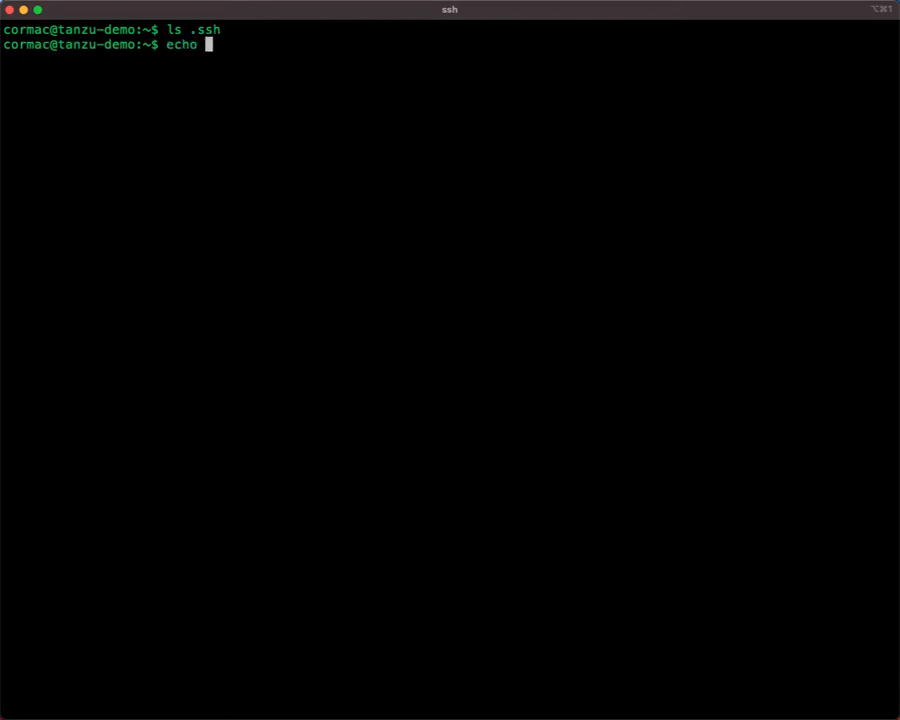
type("$HOME")
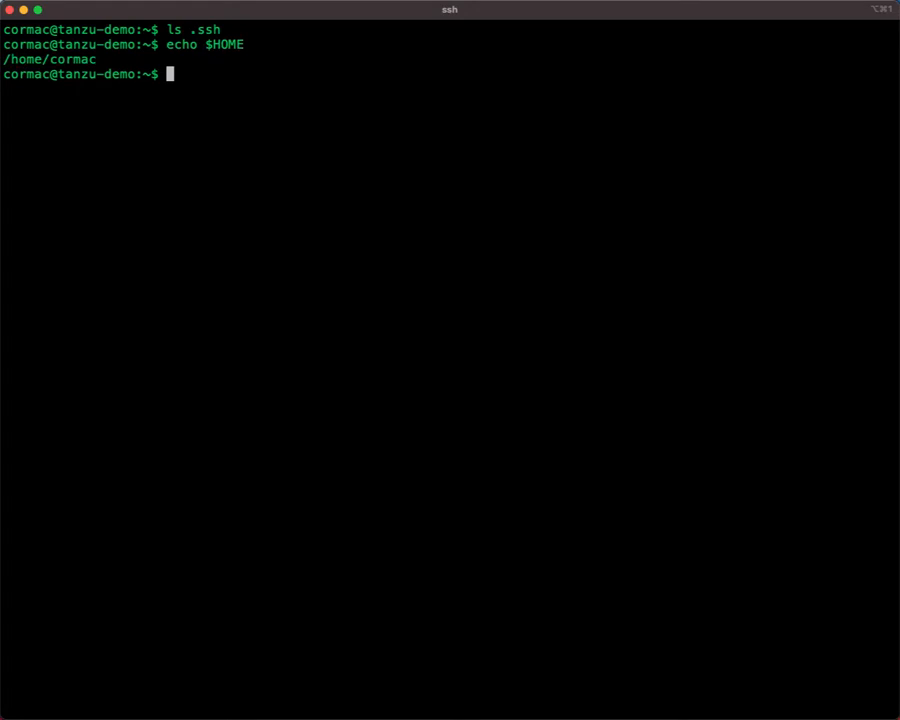
type("pwd")
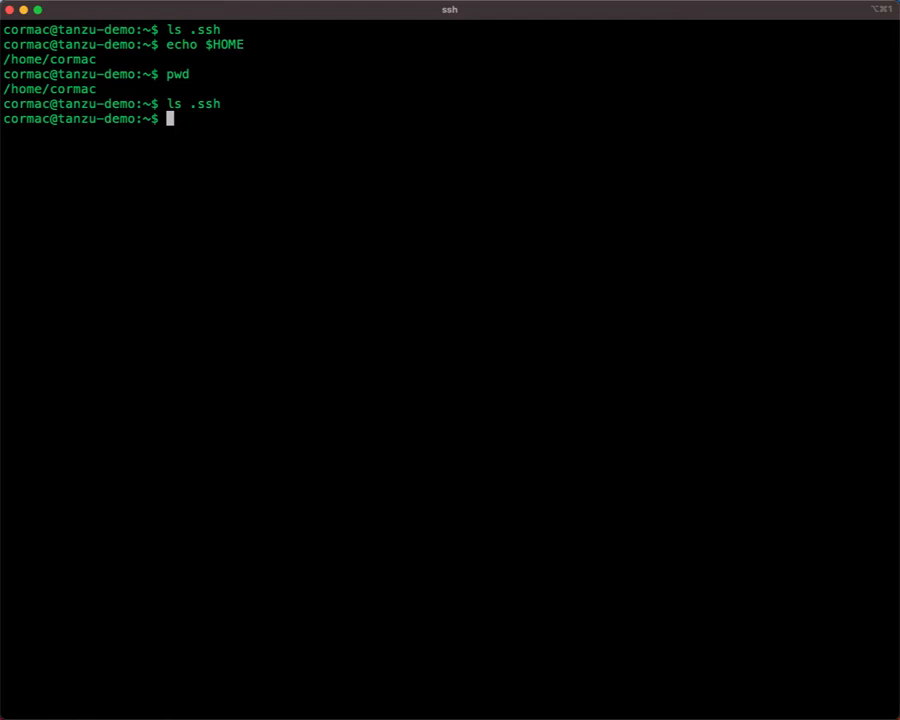
mouse_move(447, 126)
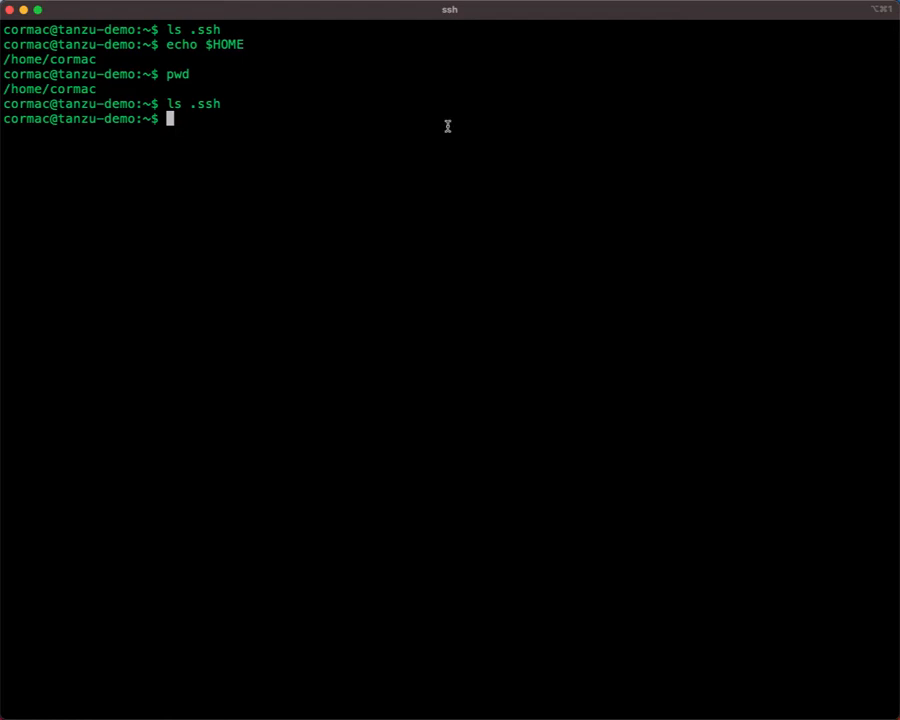
mouse_move(308, 356)
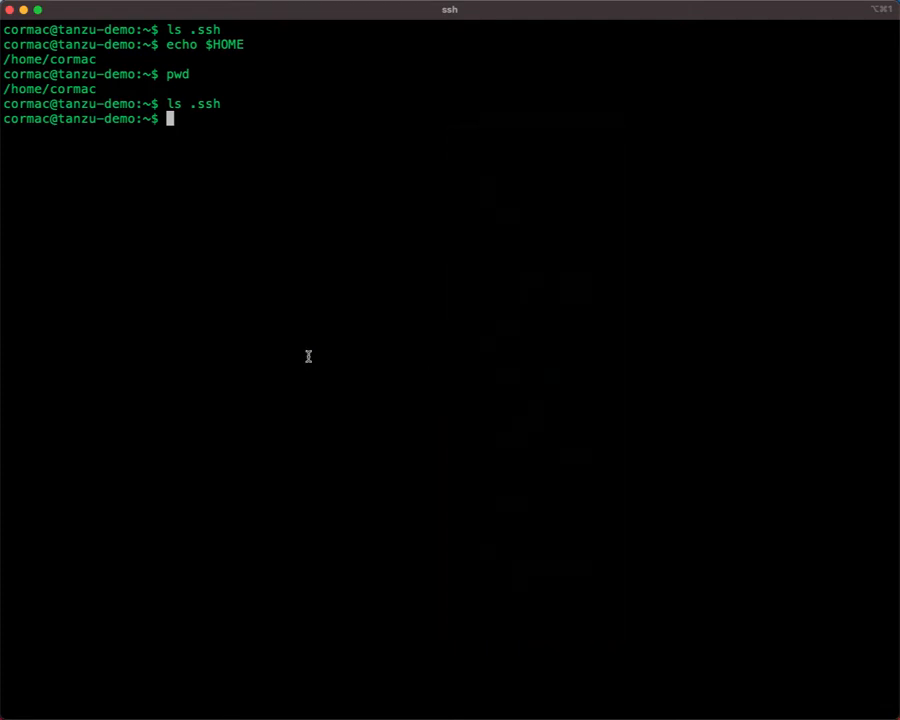
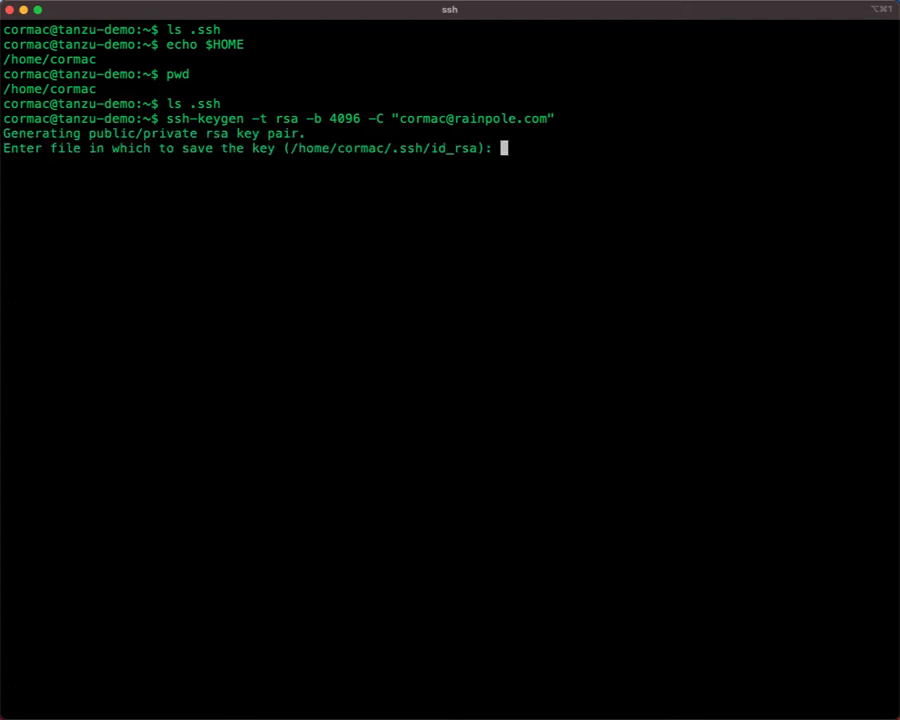
mouse_move(395, 146)
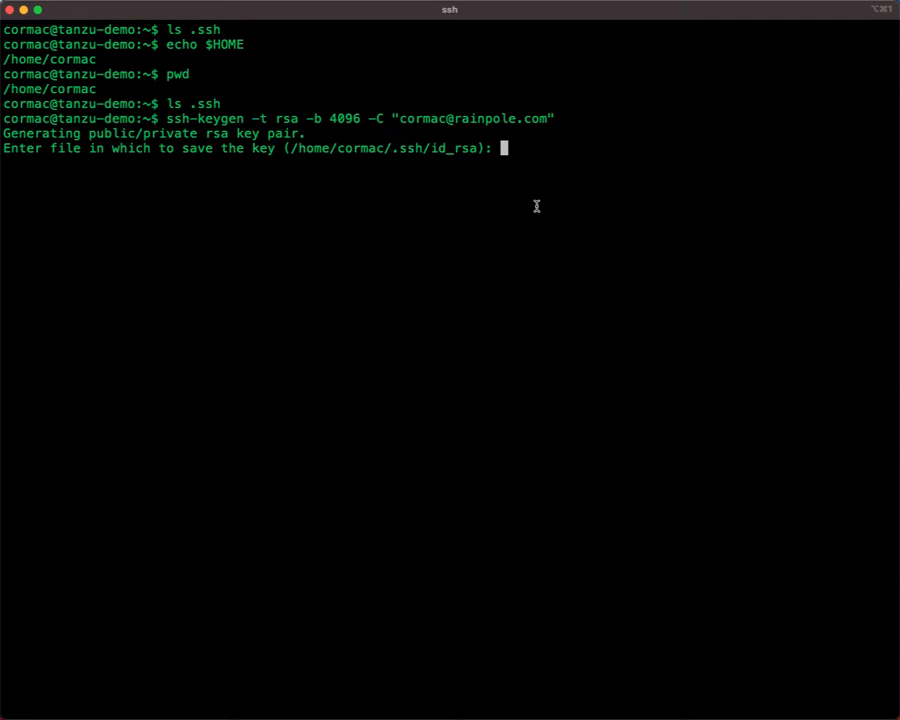
Save the key at the default path with no passphrase, then list .ssh and cat id_rsa.pub
key("Enter")
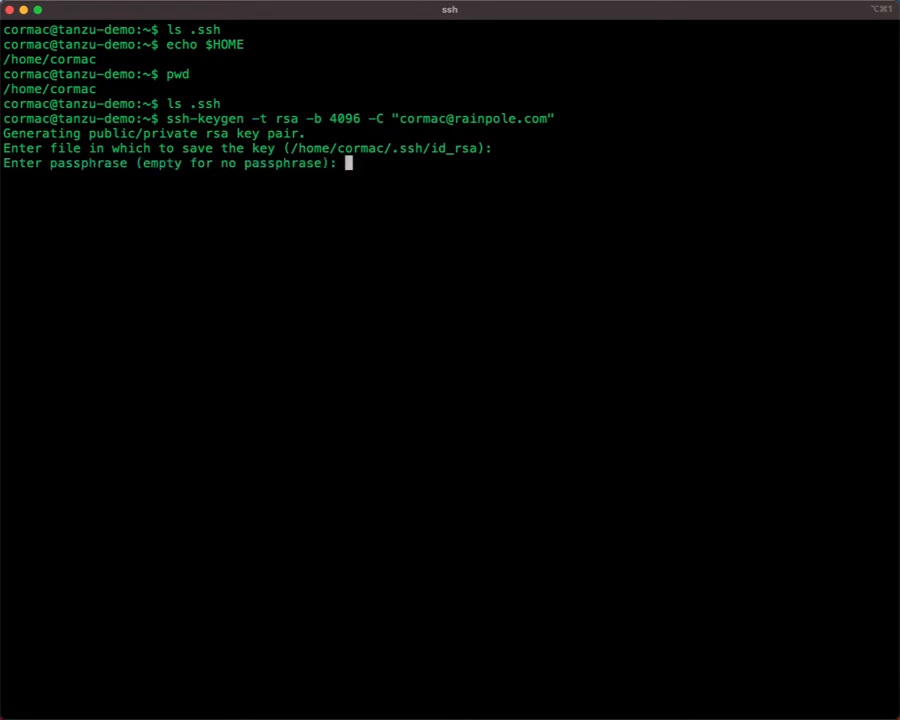
key("Enter")
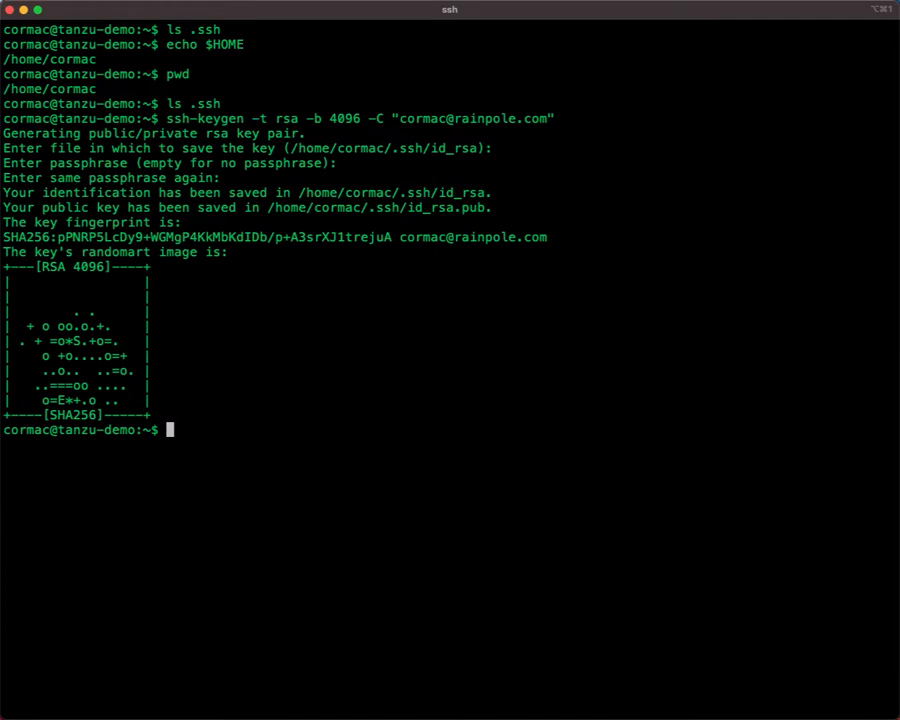
type("ls .ssh")
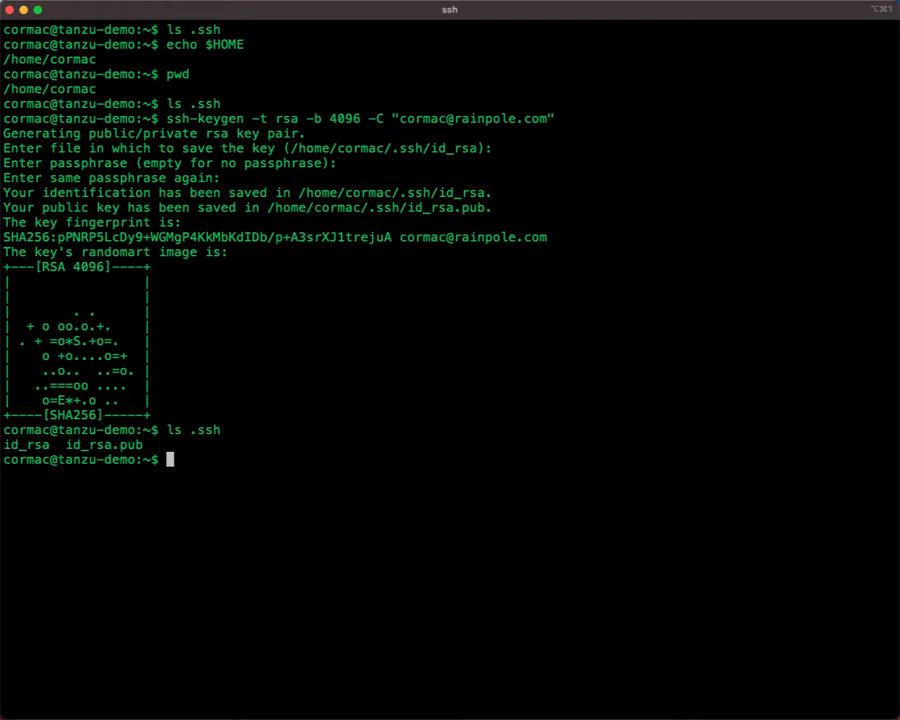
mouse_move(190, 368)
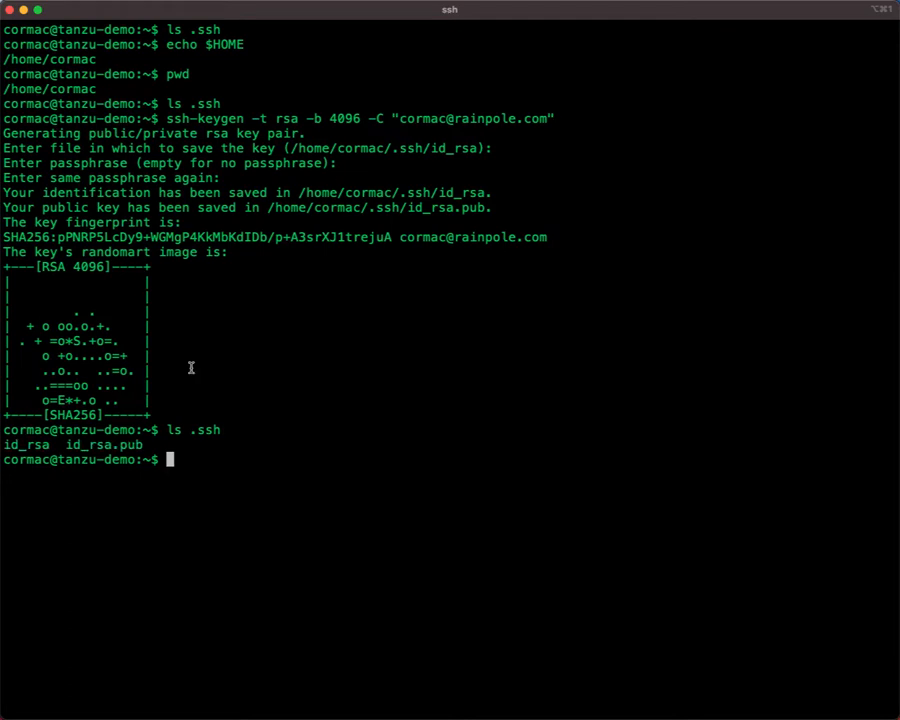
double_click(103, 446)
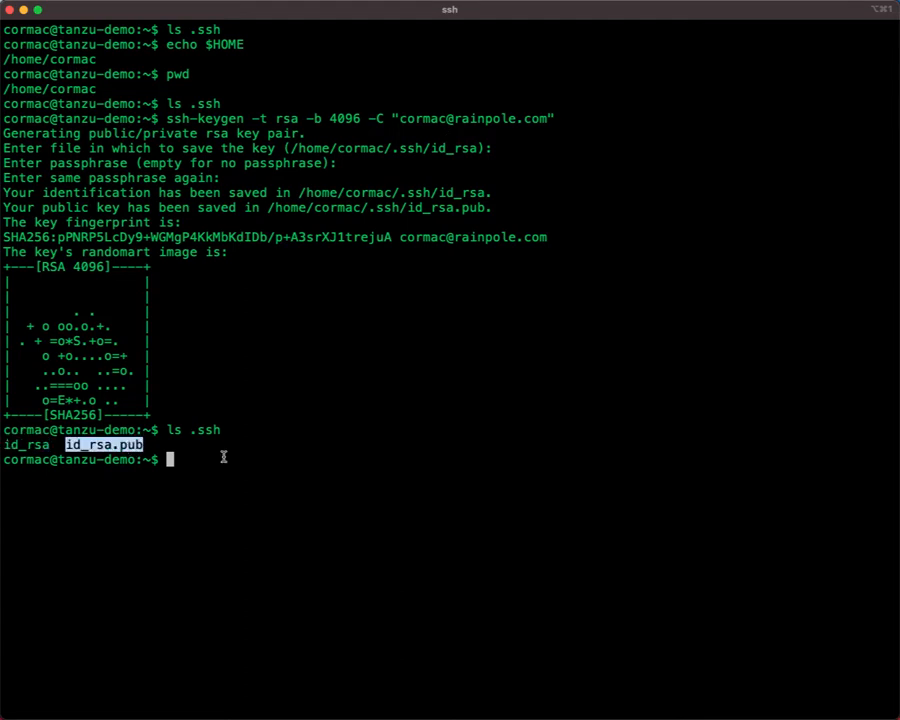
type("cat")
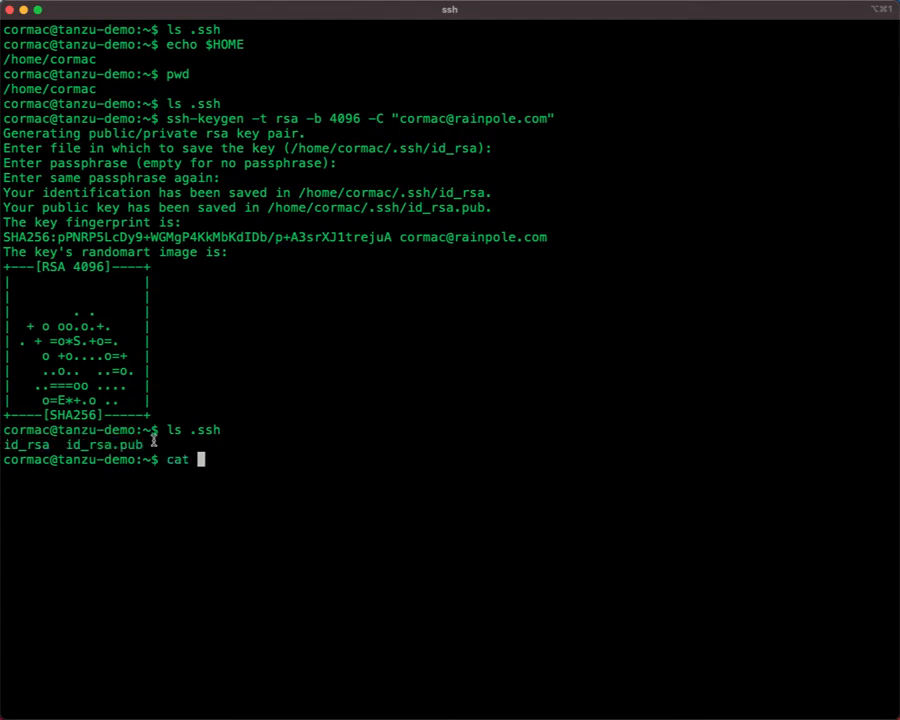
type("id_rsa.pub")
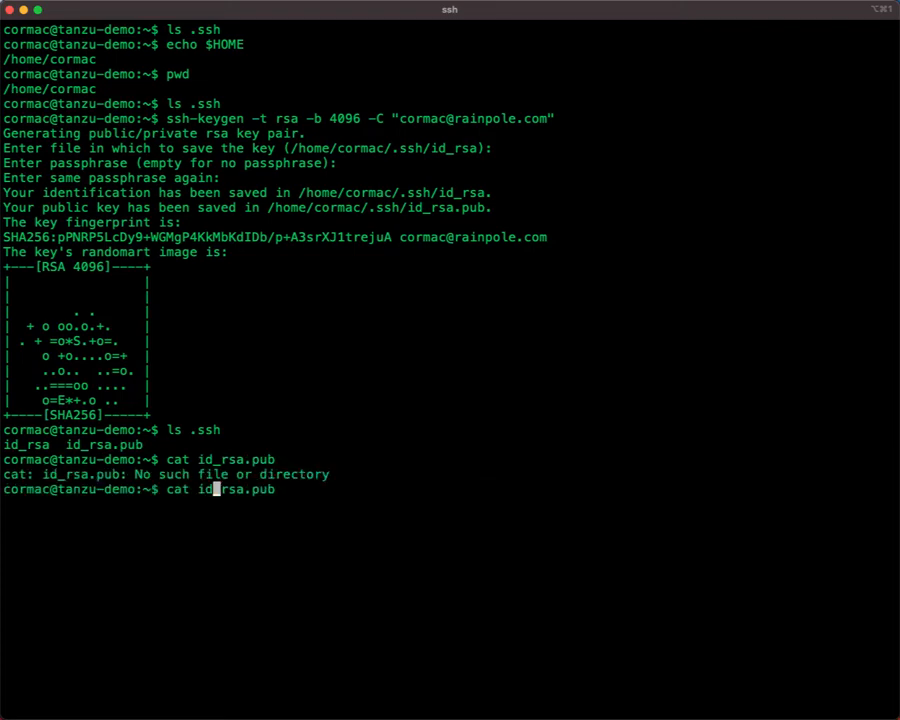
type(".ssh/")
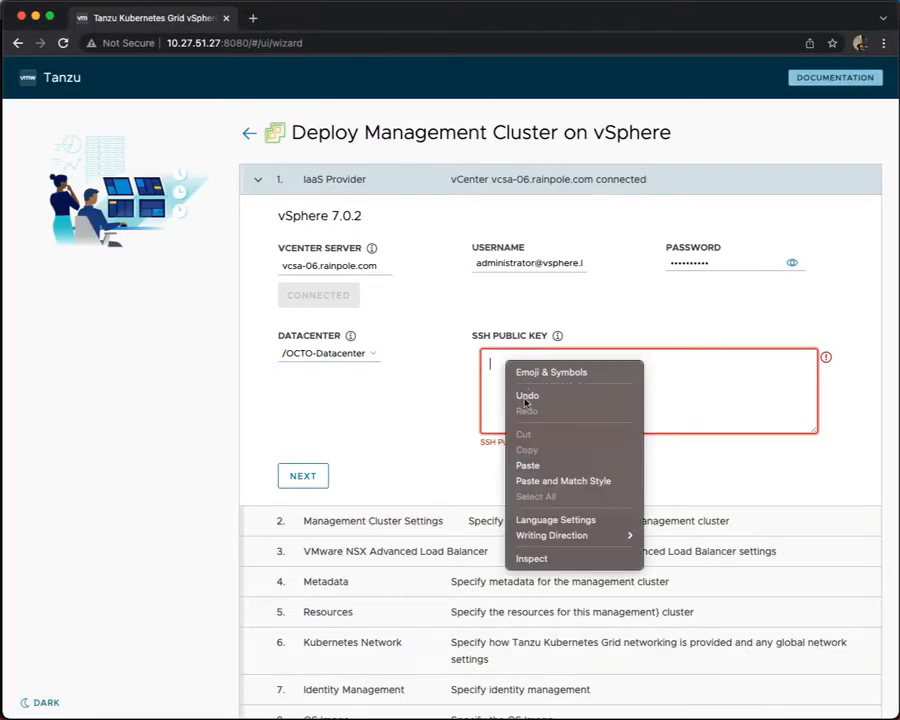
mouse_move(527, 465)
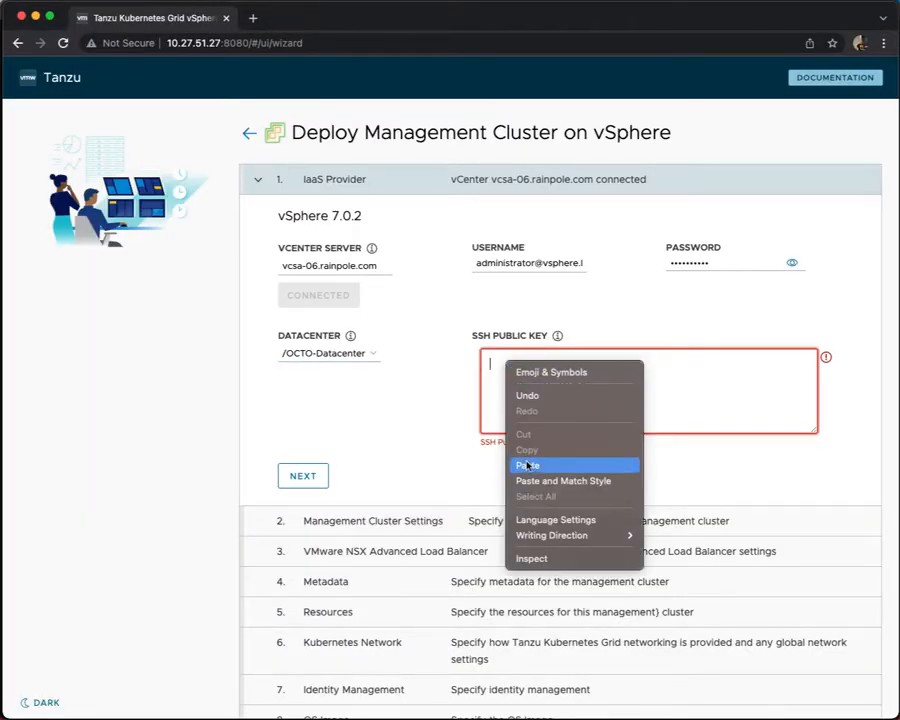
Paste the copied id_rsa.pub key into SSH Public Key and continue
left_click(525, 464)
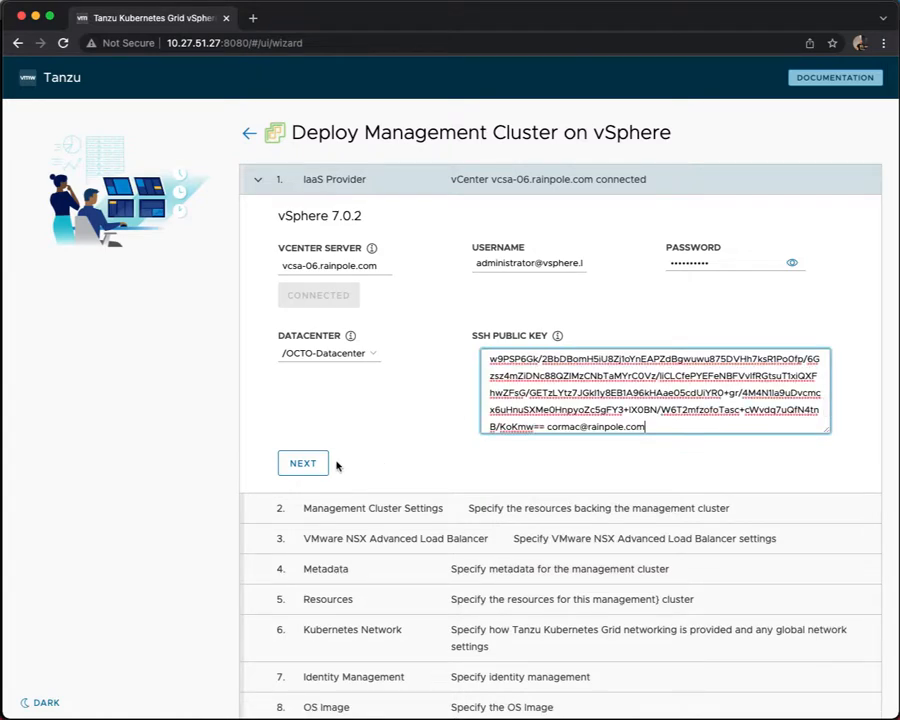
left_click(302, 463)
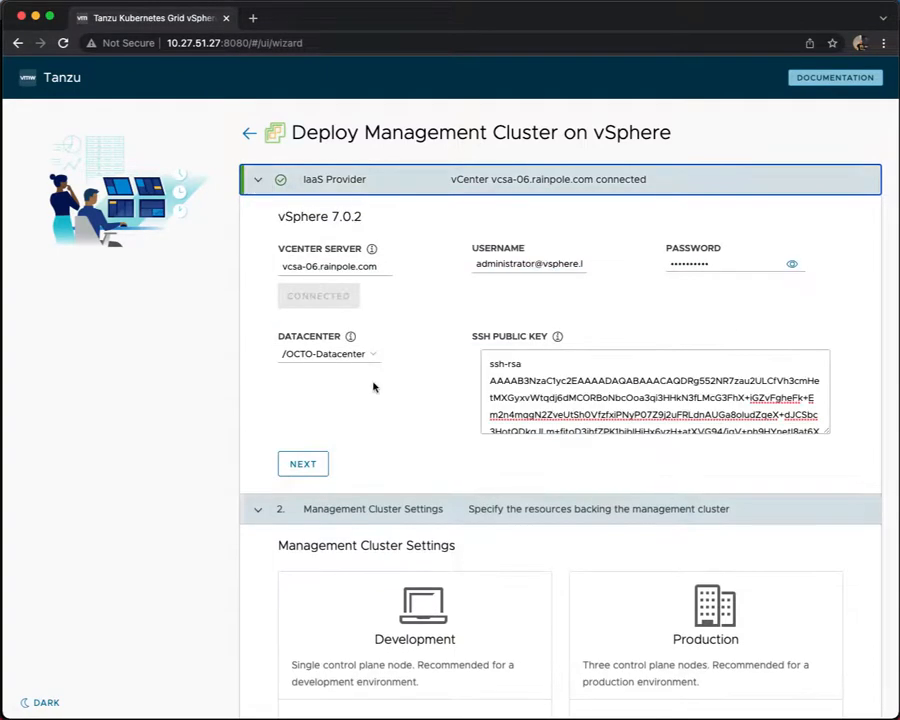
mouse_move(449, 384)
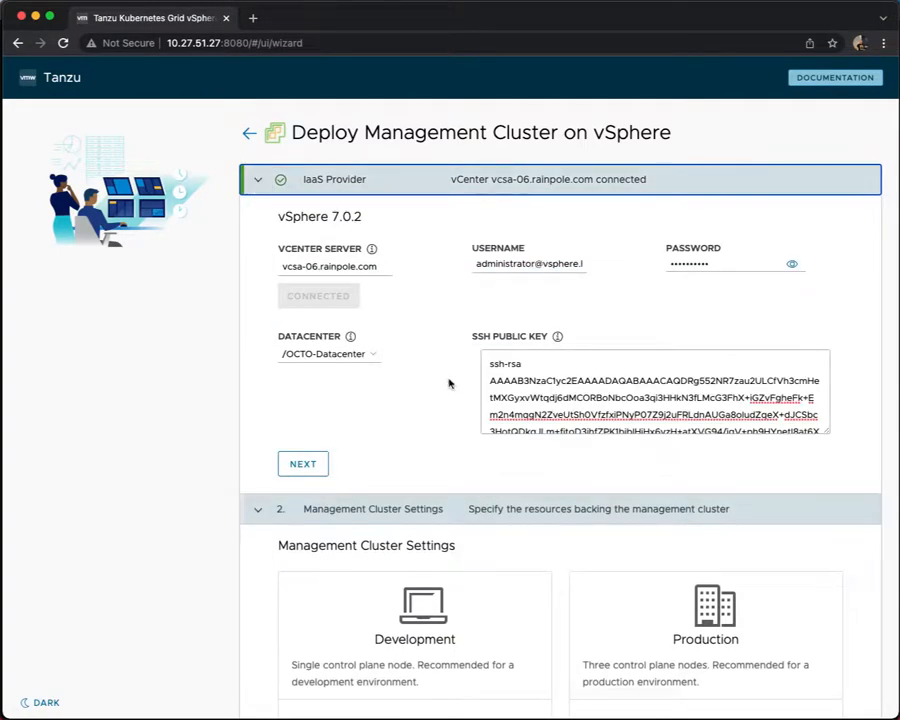